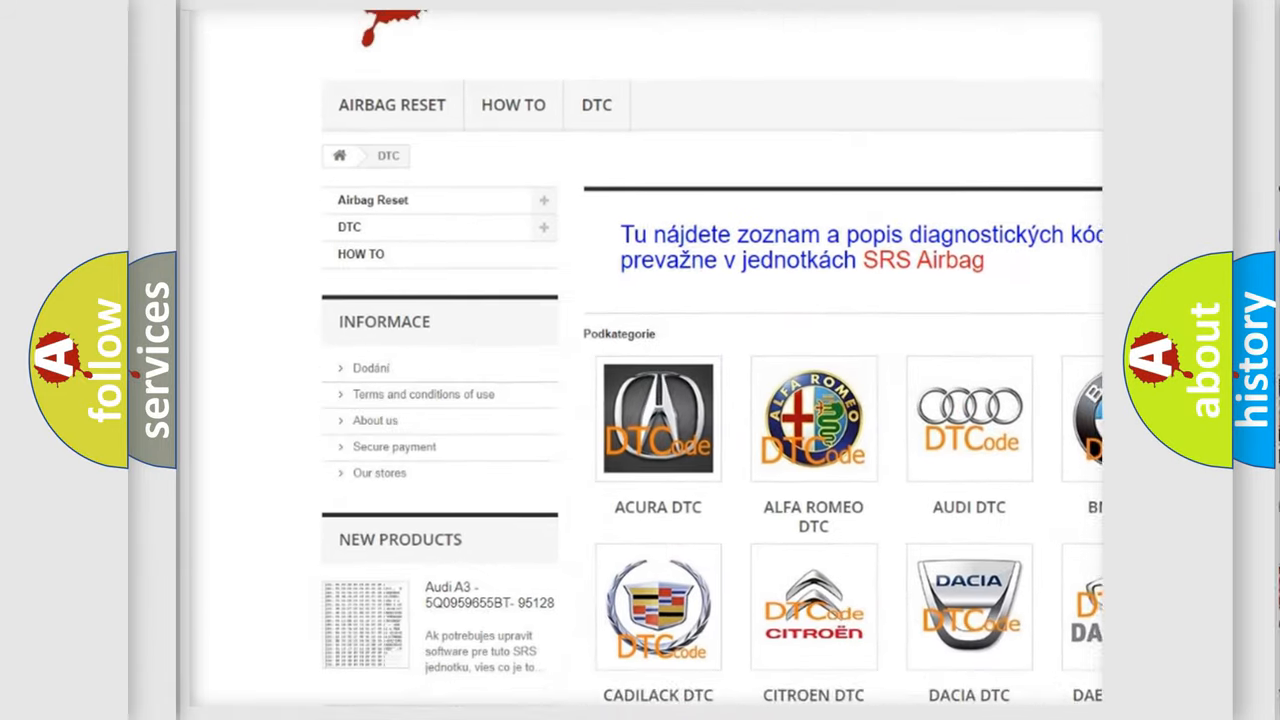
{"action": "scroll", "scroll_direction": "down", "scroll_amount": 3}
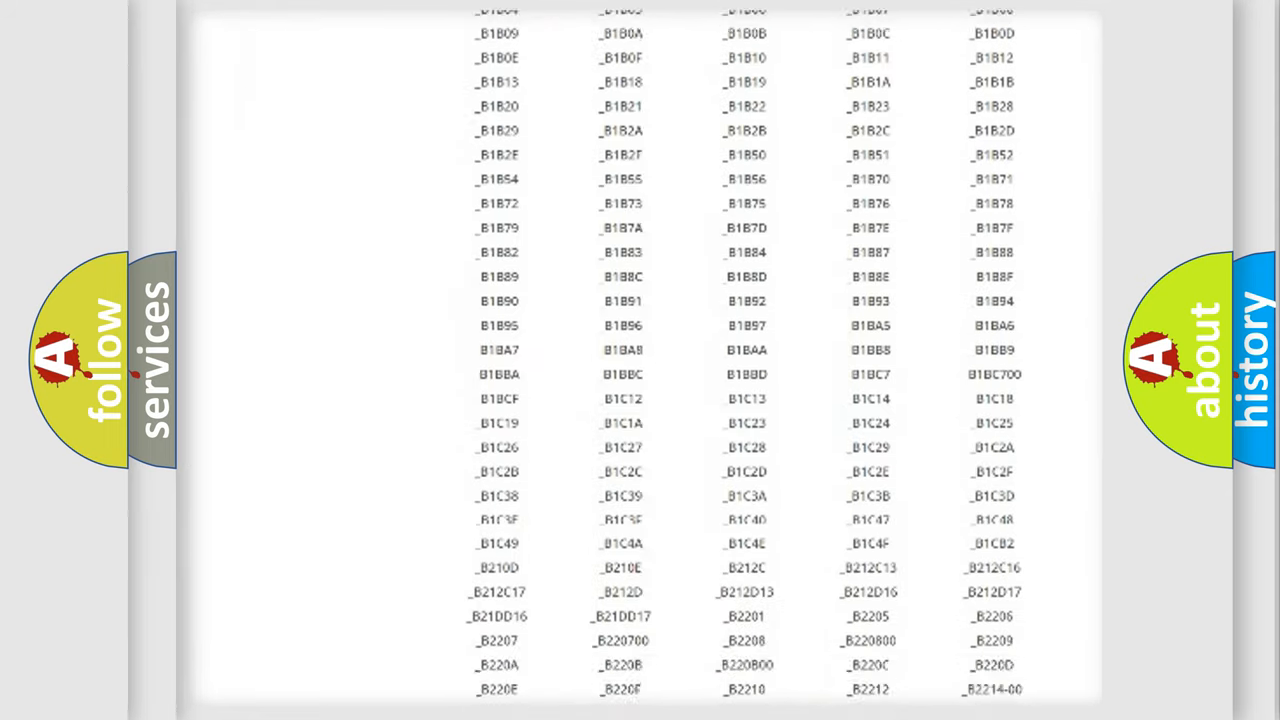
{"action": "scroll", "scroll_direction": "down", "scroll_amount": 3}
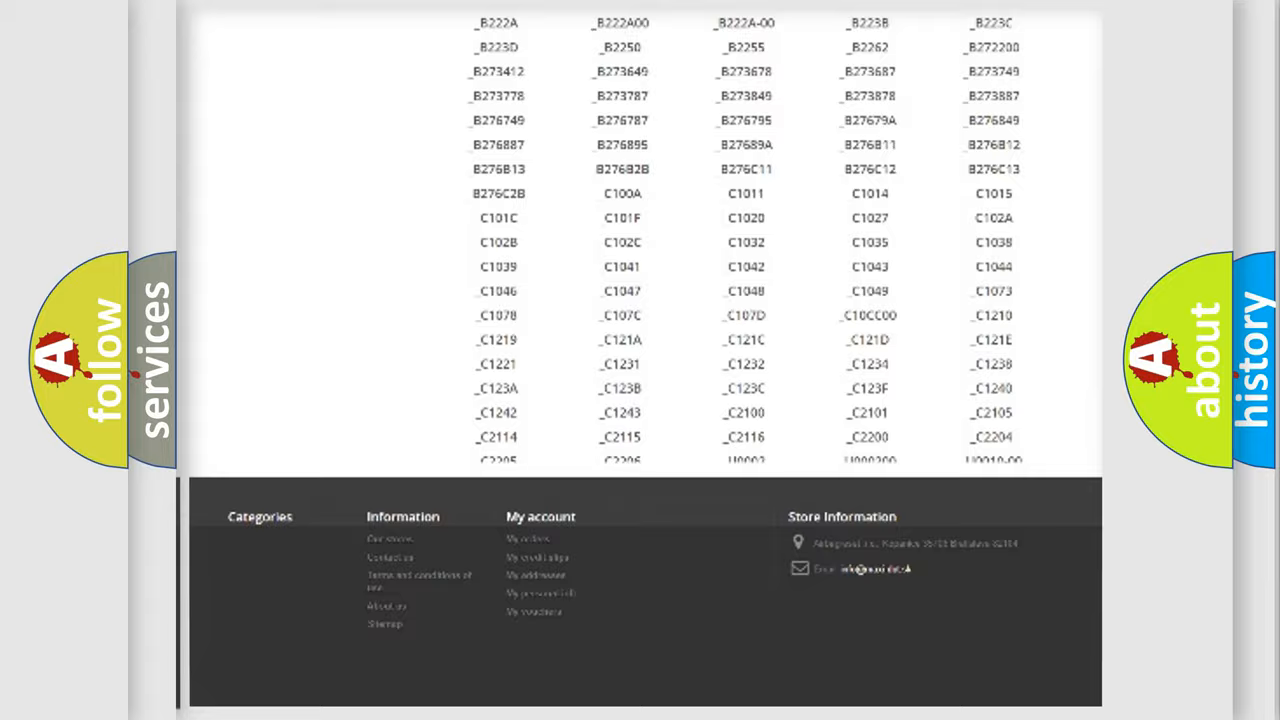